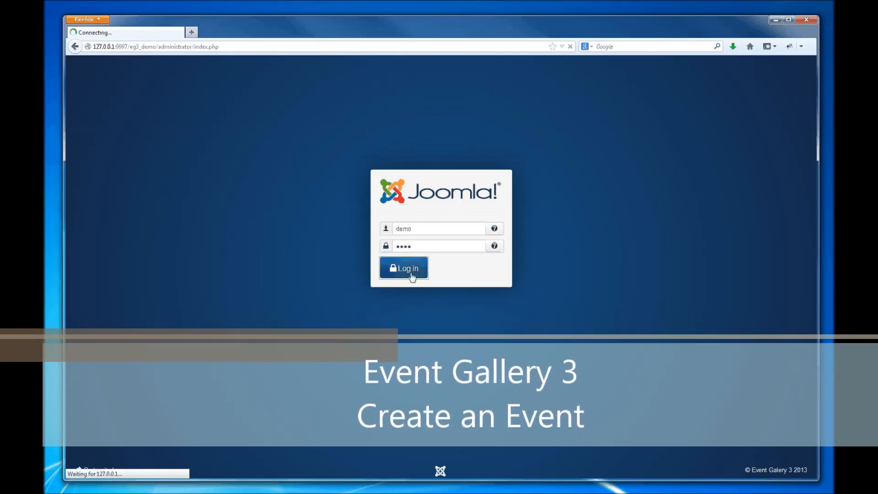
Log in to the Joomla administrator, open Manage Events, and start a new event.
click(404, 267)
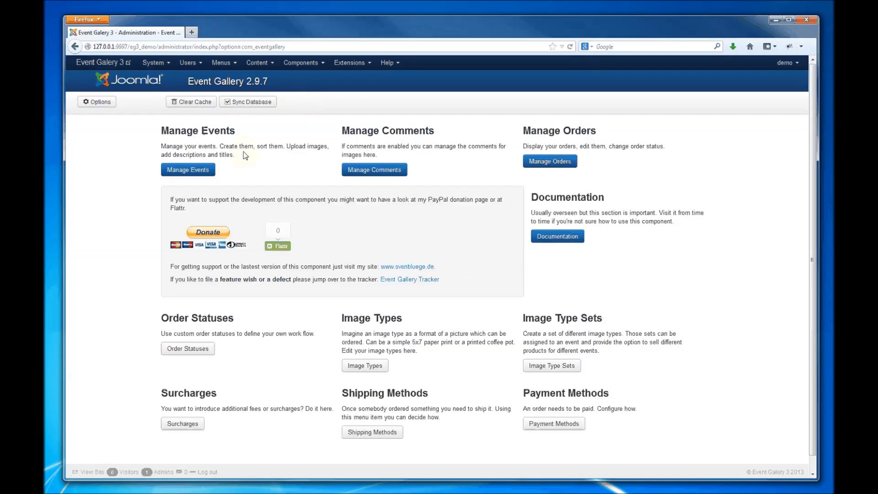
click(187, 169)
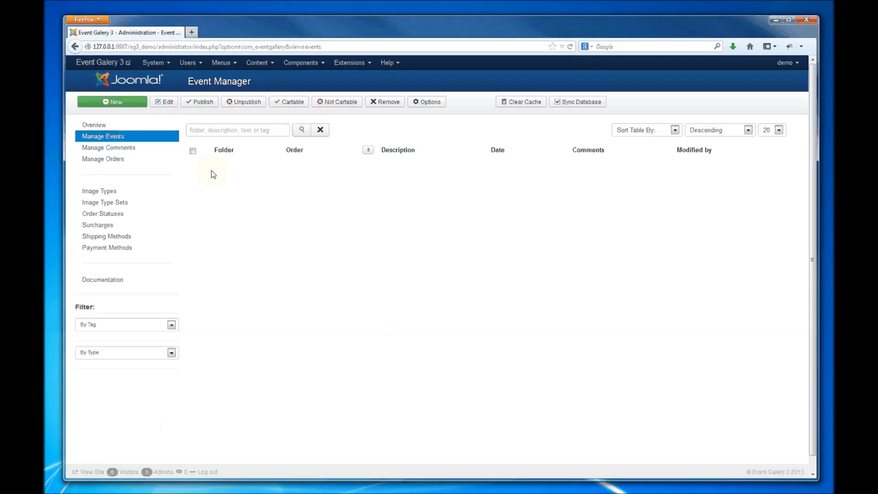
click(112, 101)
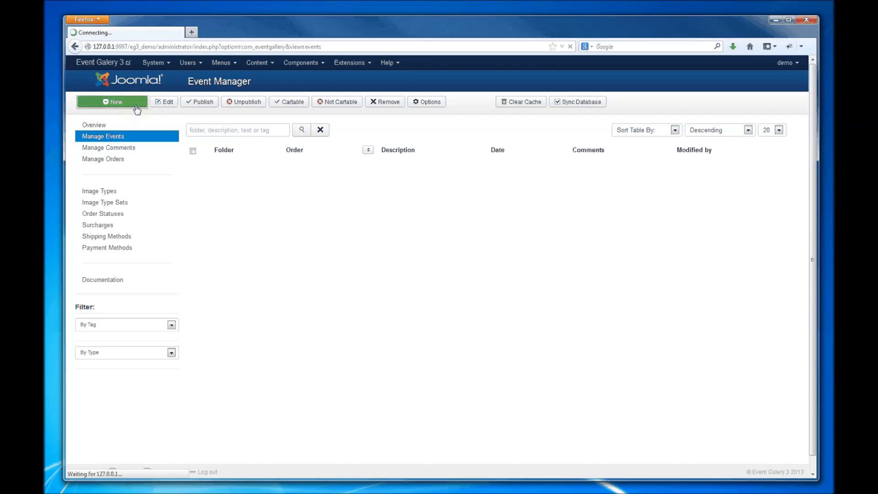
Enter folder 'testfolder' and description 'My First Test Folder'.
click(112, 102)
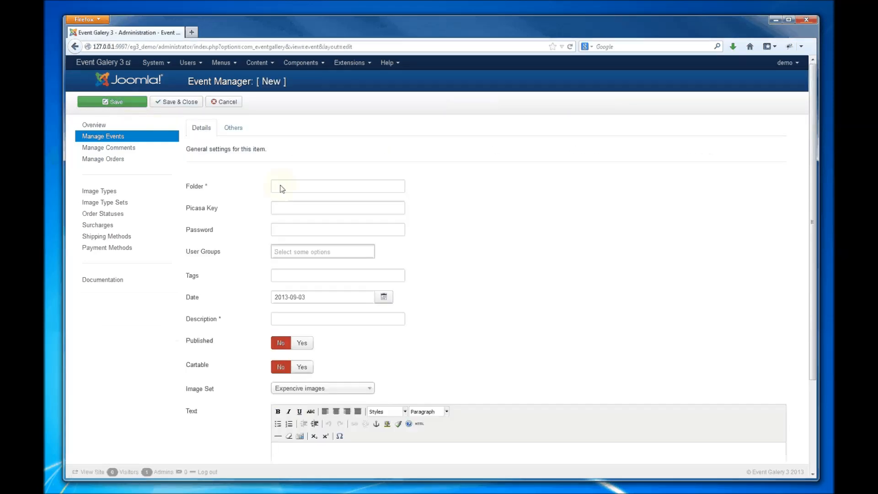
text(testfolder)
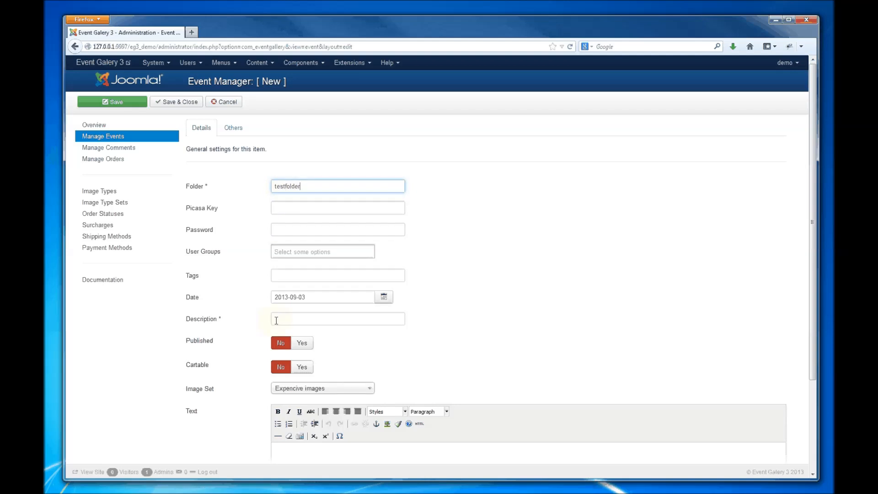
text(My First Test Fold)
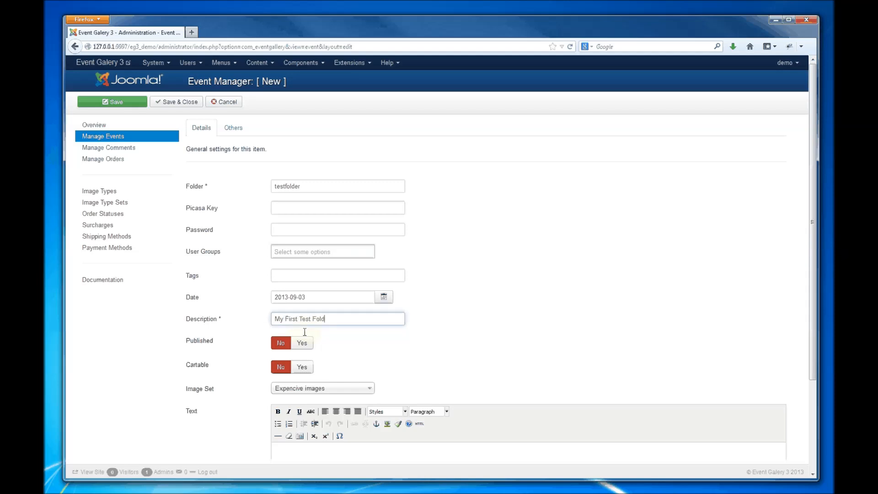
Set Published and Cartable to Yes, add text 'This is my Test Folder!', and save.
click(302, 342)
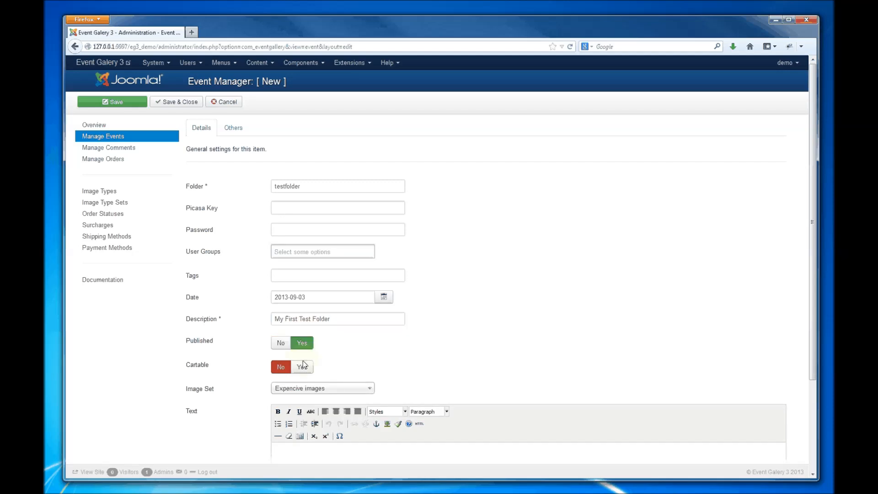
click(302, 366)
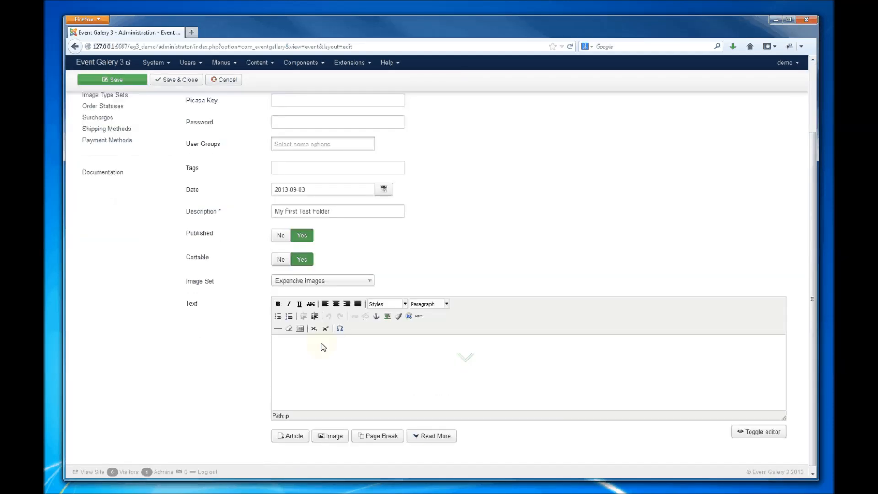
text(This is my Test F)
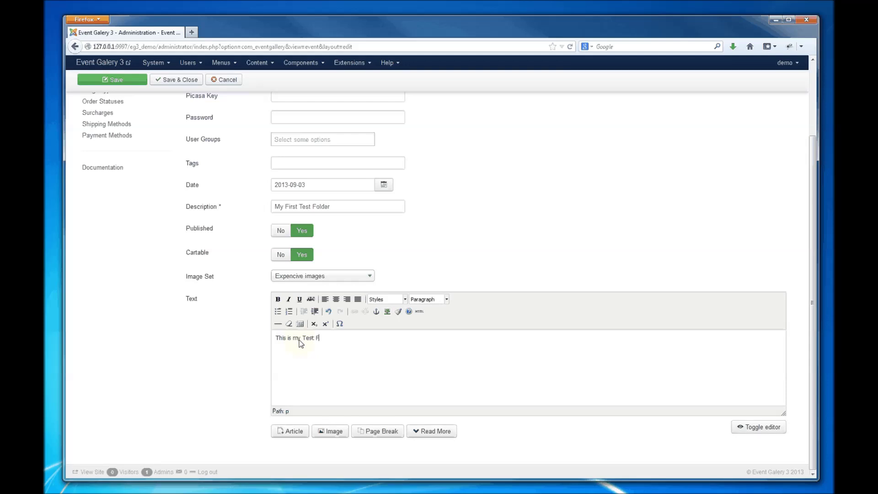
text(older!)
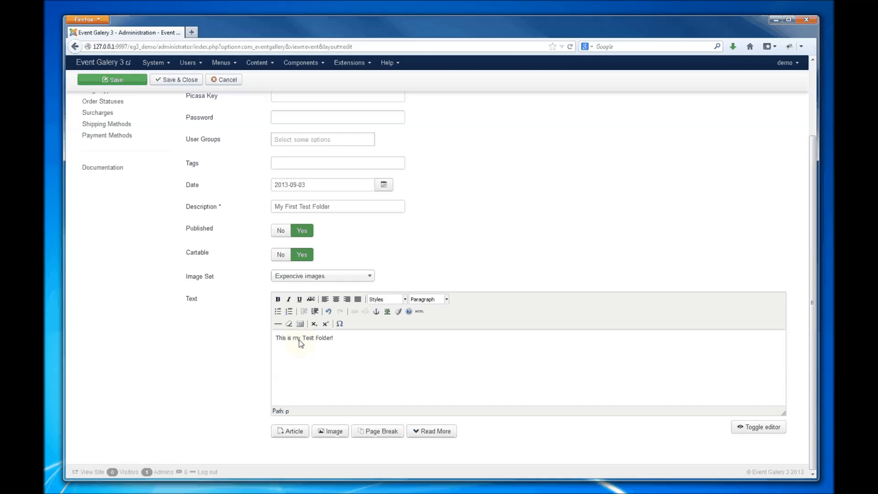
scroll(up, 3)
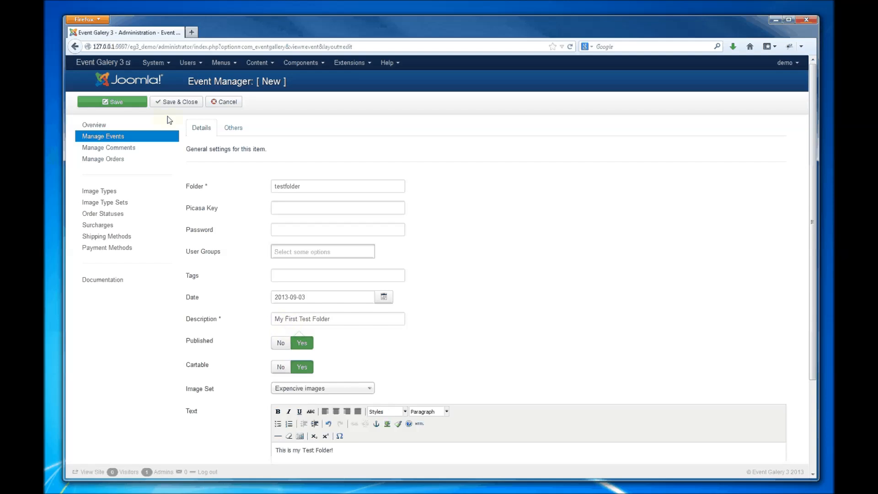
click(176, 102)
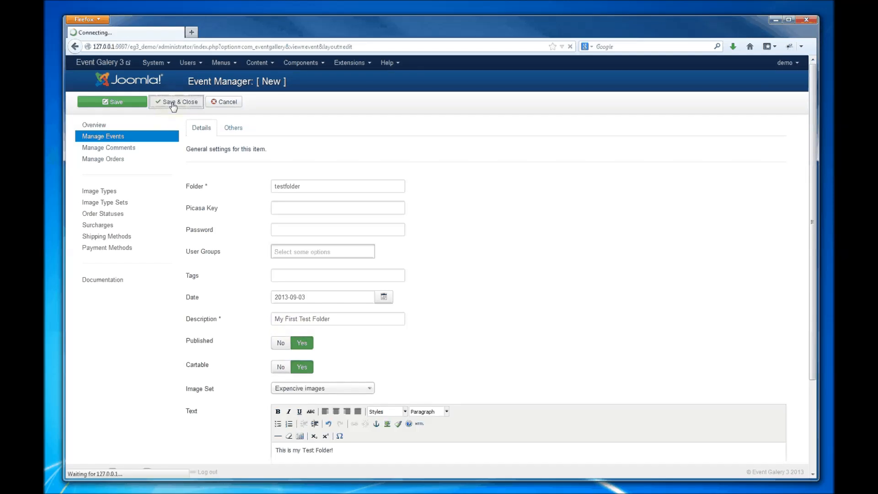
Upload all 25 images from the Images folder into testfolder and close the upload page.
click(176, 102)
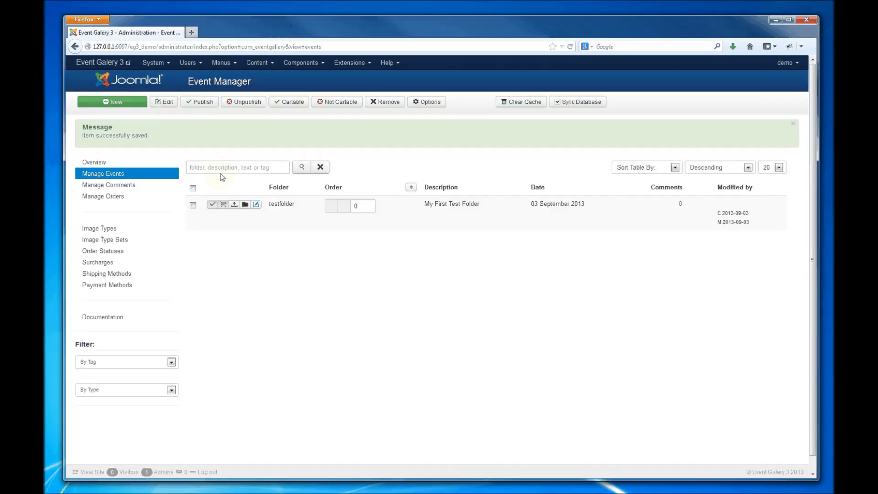
click(234, 204)
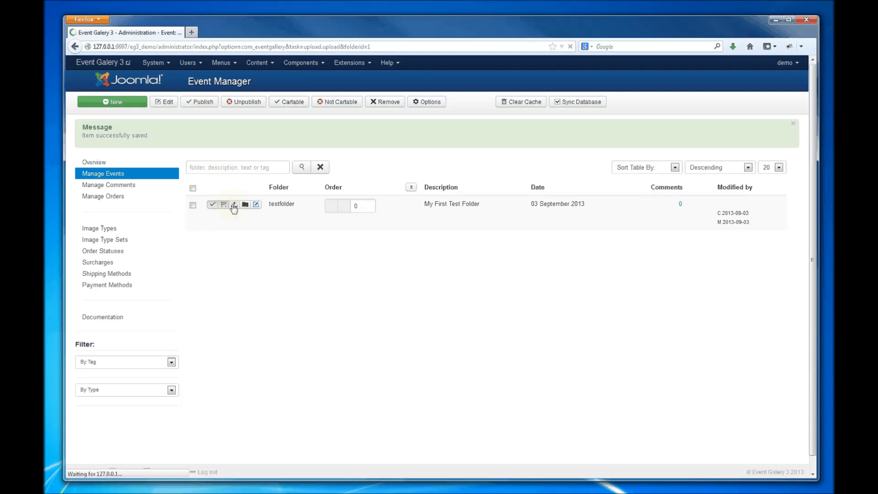
click(234, 205)
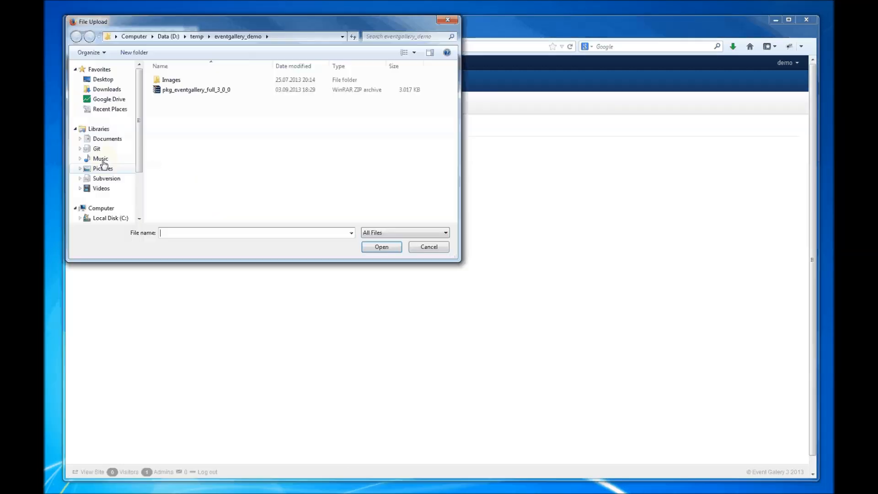
double_click(171, 80)
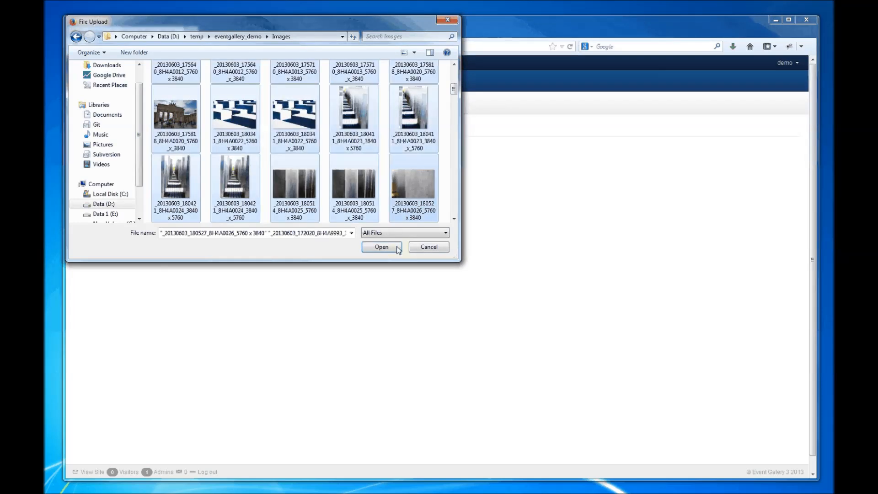
click(381, 246)
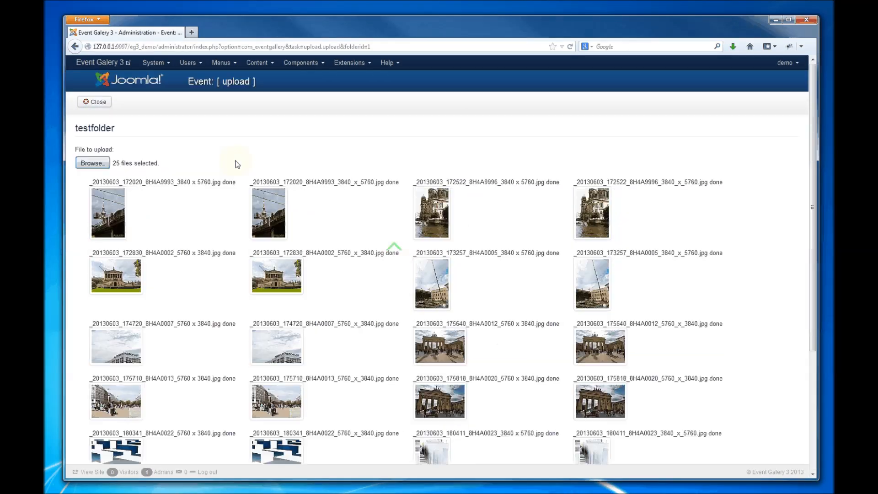
click(94, 102)
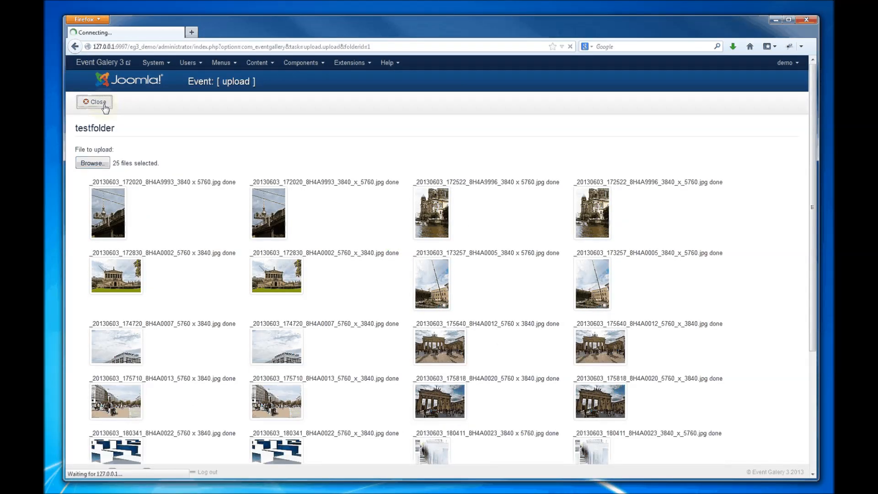
In testfolder's files, mark a Brandenburg Gate photo as main image, then return to the list.
click(94, 102)
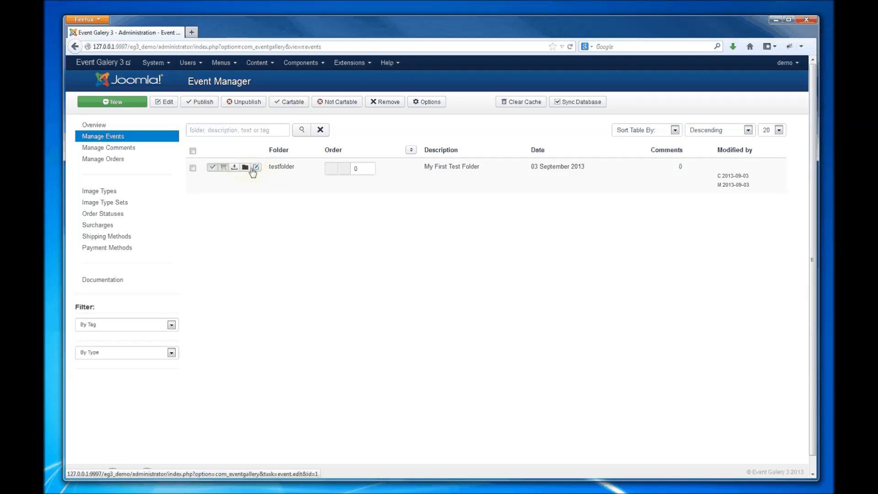
click(244, 168)
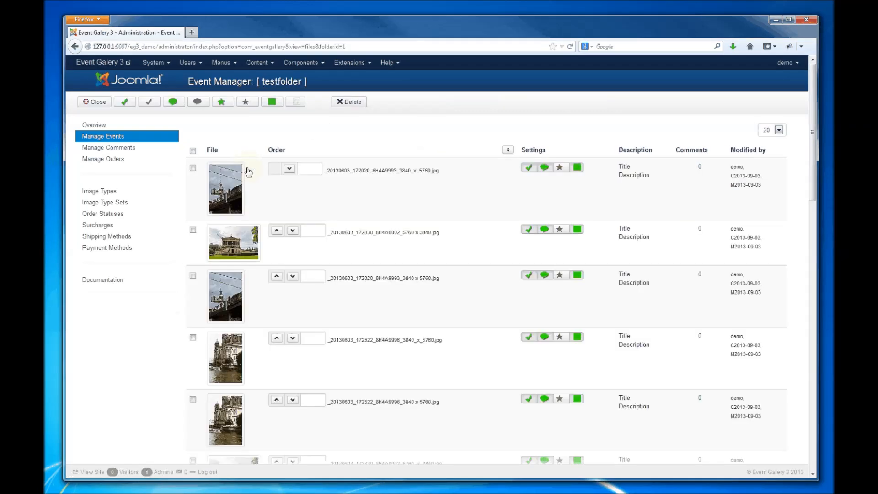
scroll(down, 3)
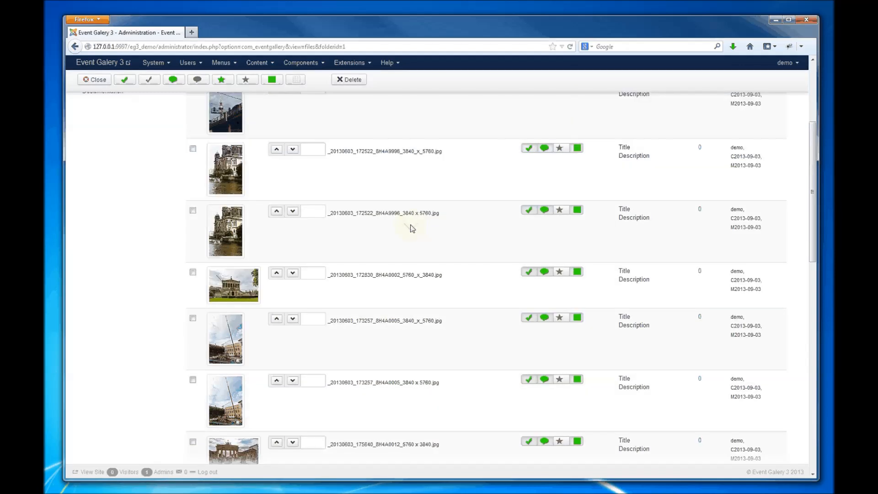
scroll(down, 3)
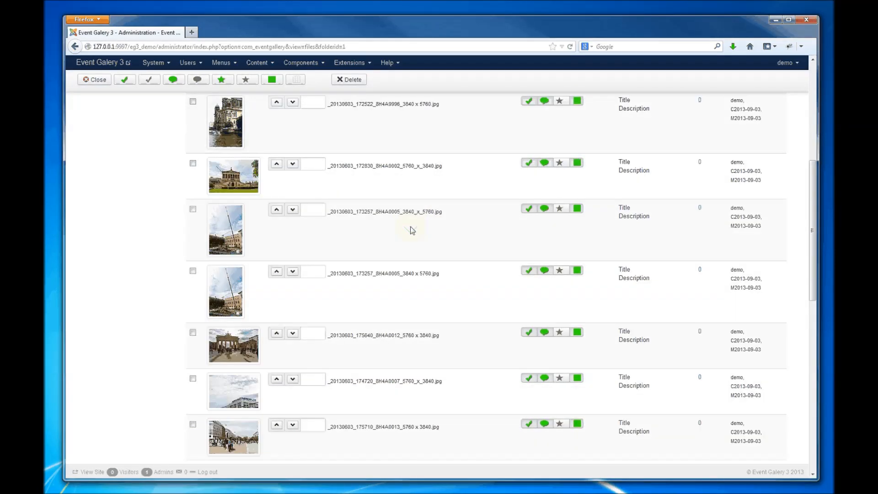
scroll(down, 3)
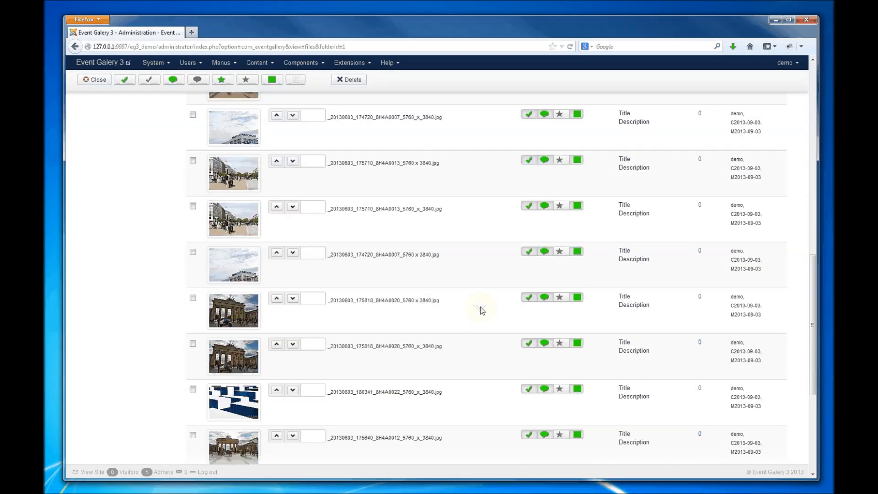
click(558, 294)
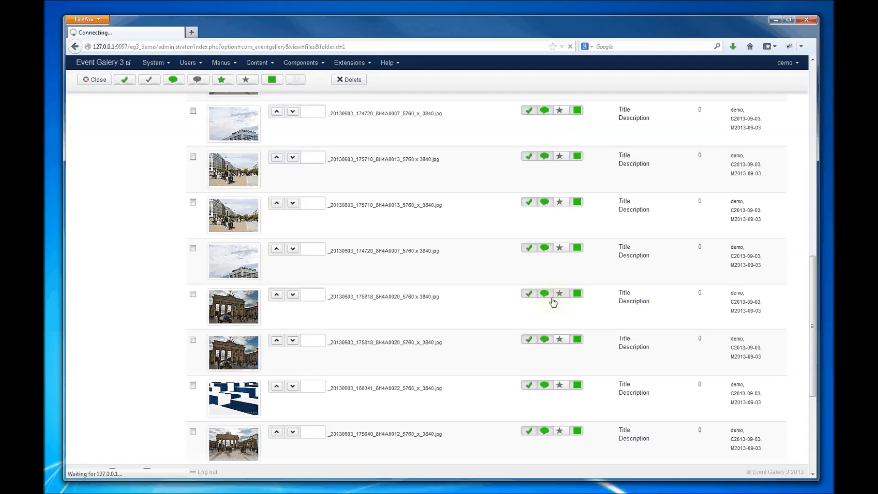
click(559, 293)
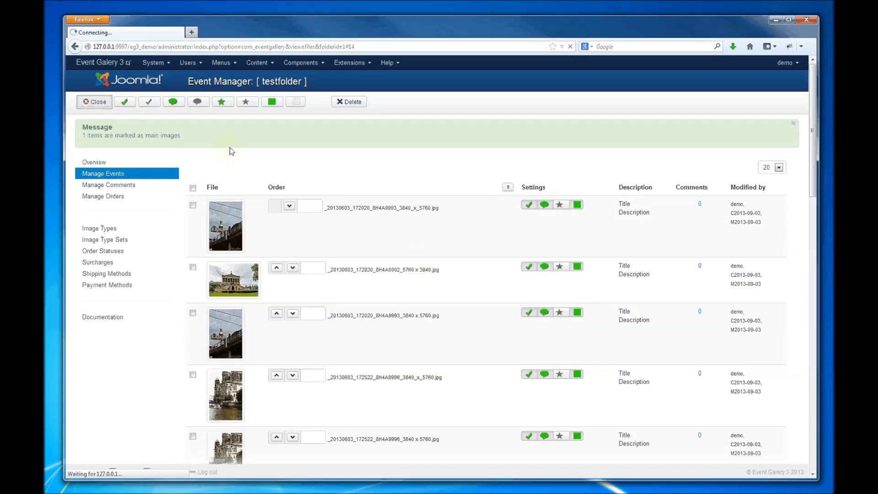
click(94, 102)
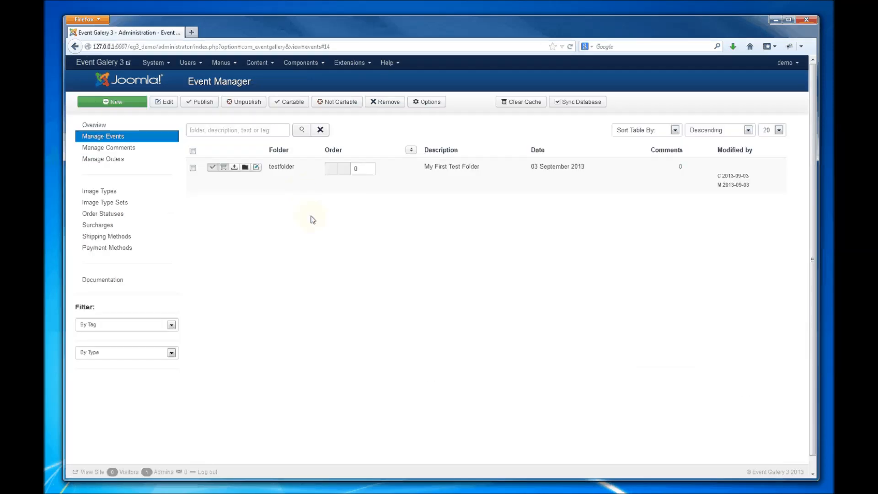